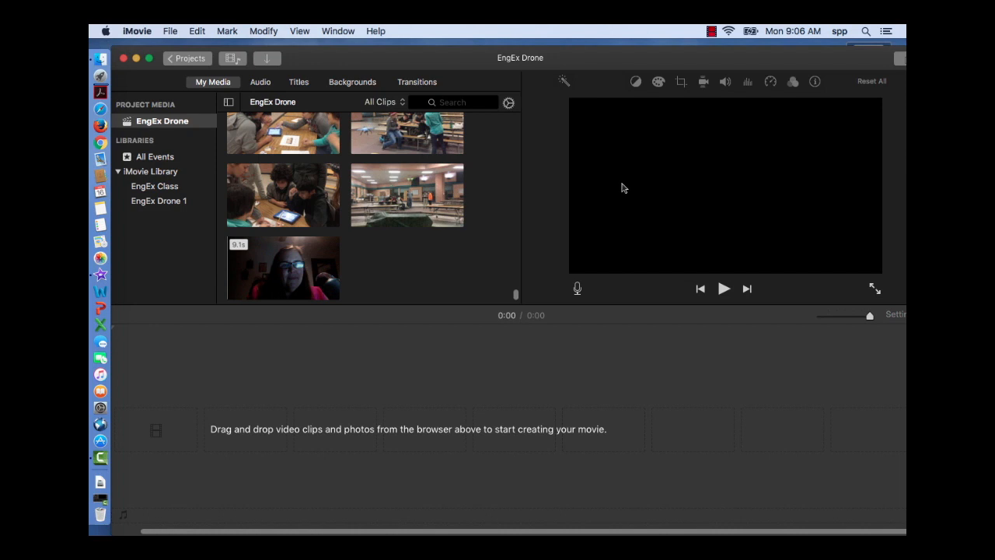
mouse_move(465, 148)
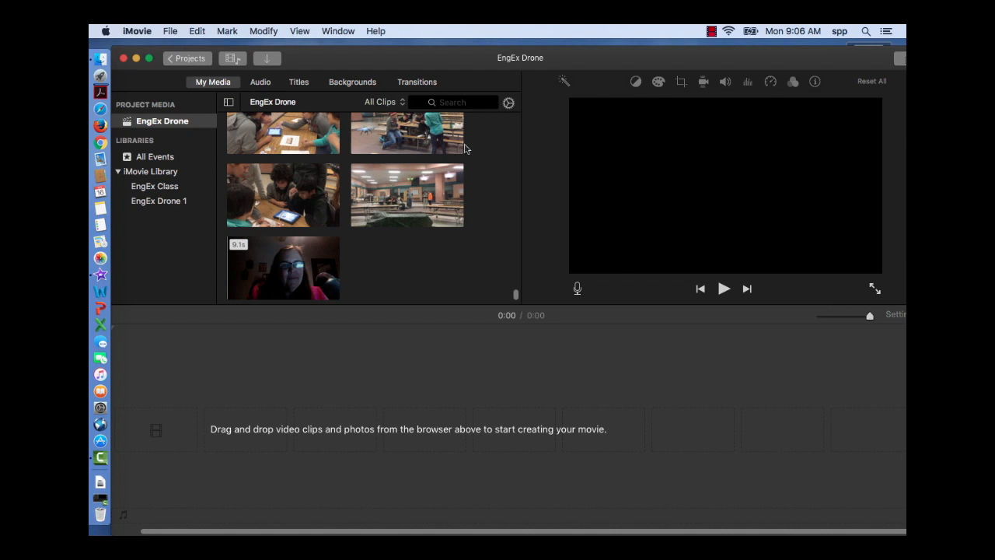
Step: Shrink the media thumbnails and preview the 'peaceful town of Disasterville' title clip
scroll(down, 3)
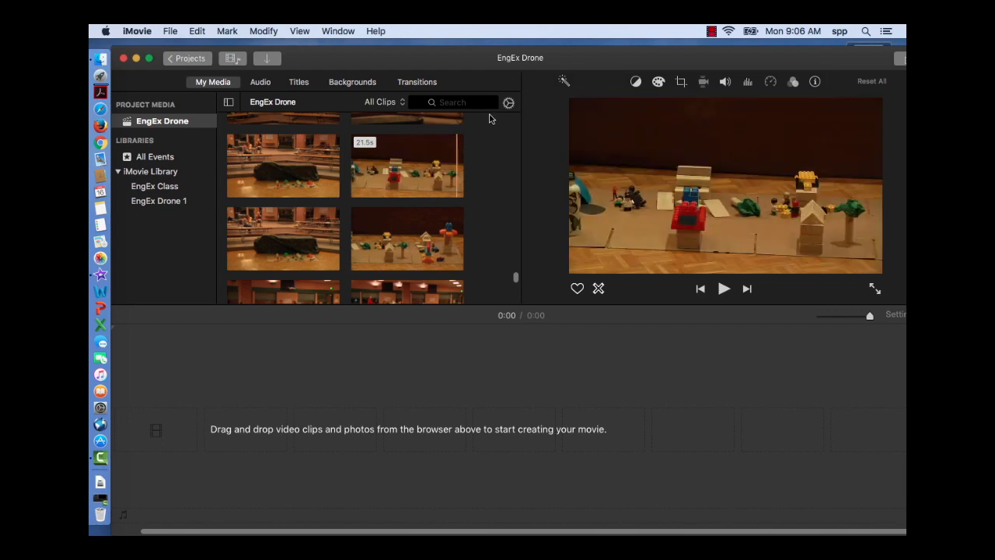
click(509, 102)
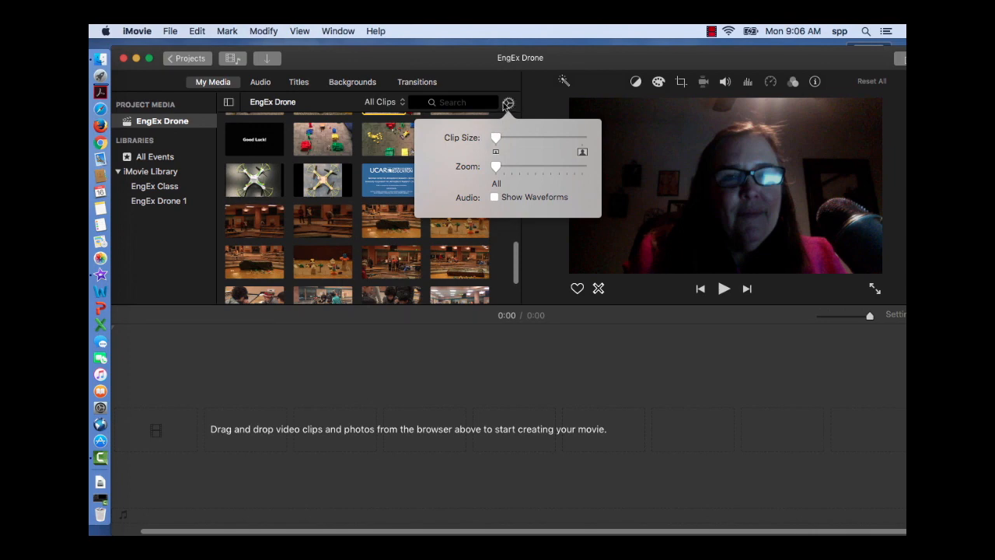
mouse_move(525, 235)
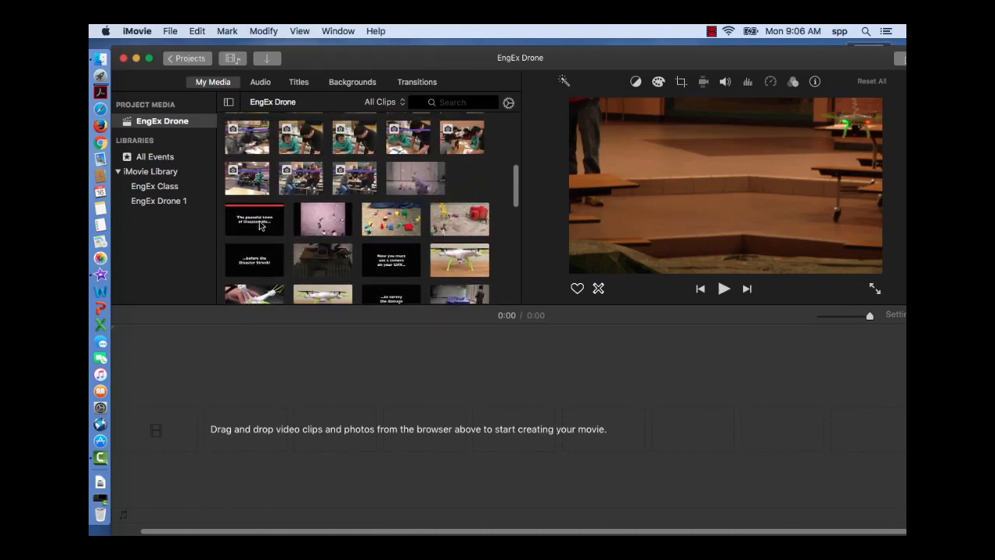
click(254, 219)
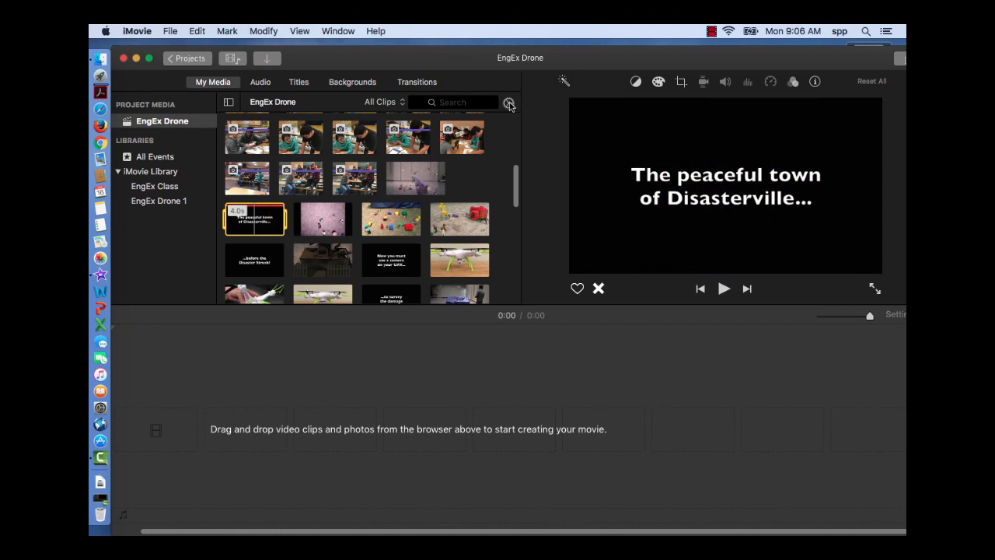
Step: Enlarge the clip thumbnails via Clip Size, then add the Disasterville title clip
click(510, 102)
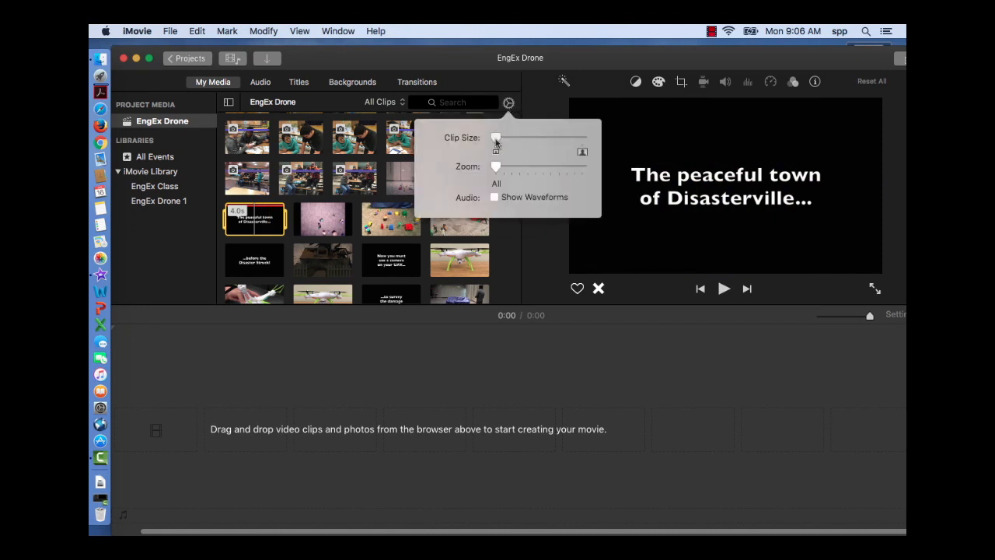
drag(497, 137, 516, 137)
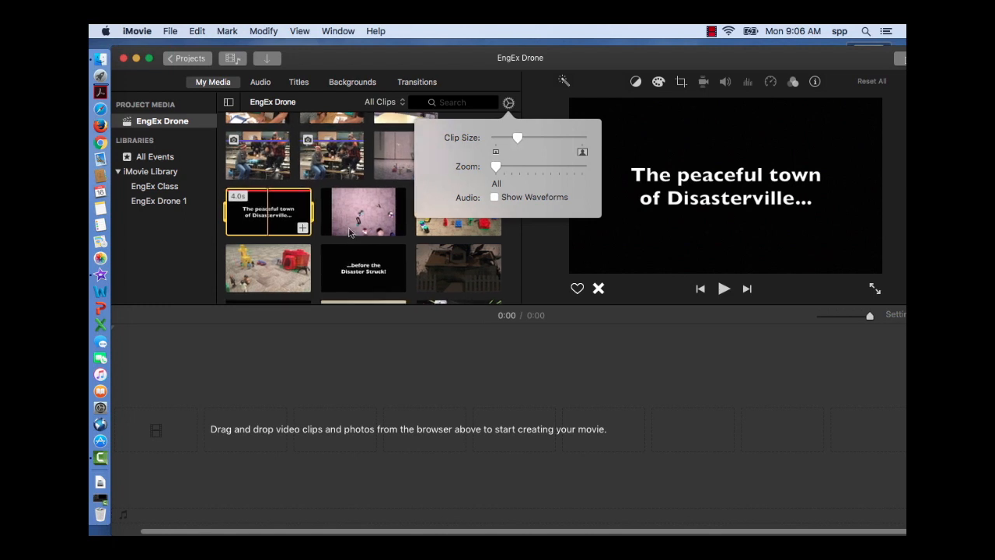
mouse_move(552, 276)
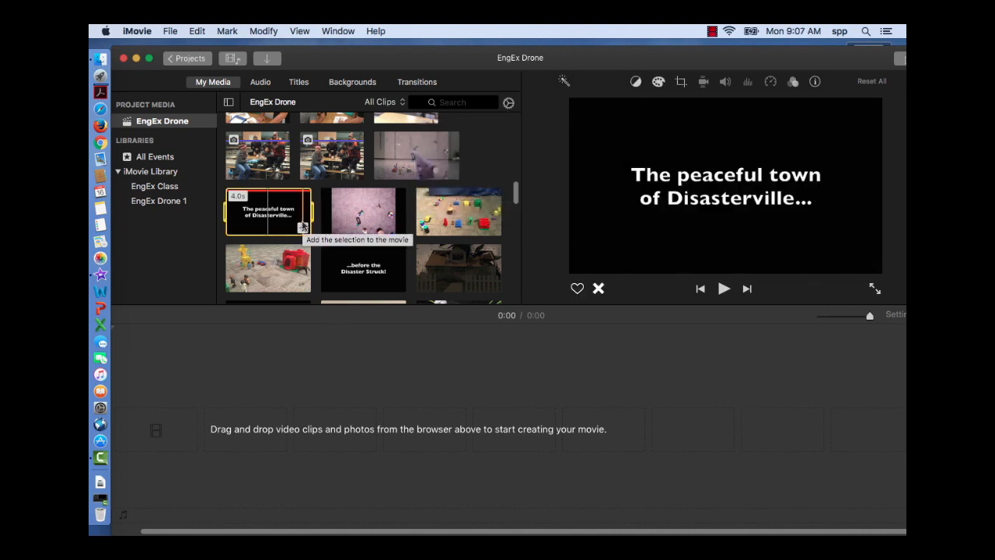
click(302, 226)
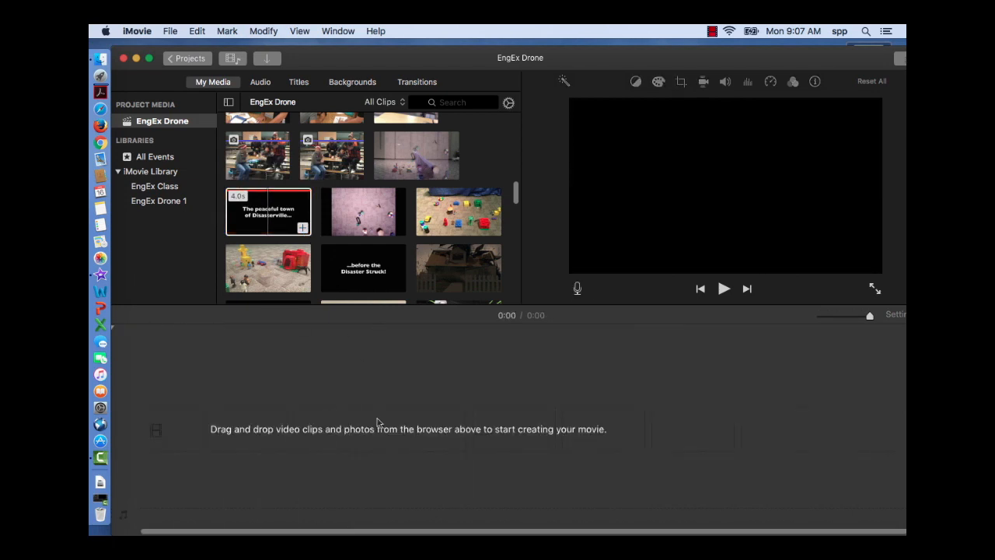
Step: Drop the 4-second Disasterville title clip into the movie timeline
drag(267, 211, 389, 431)
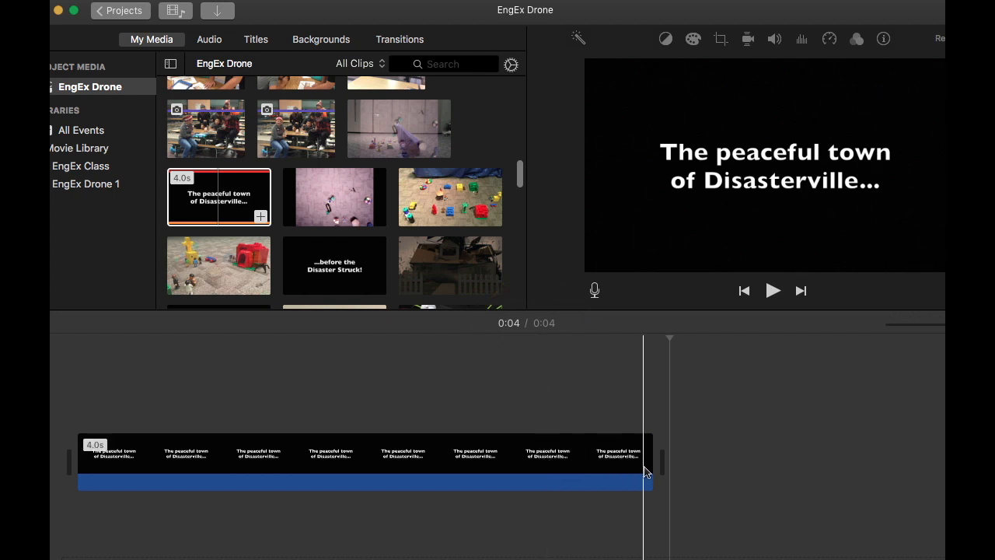
mouse_move(647, 472)
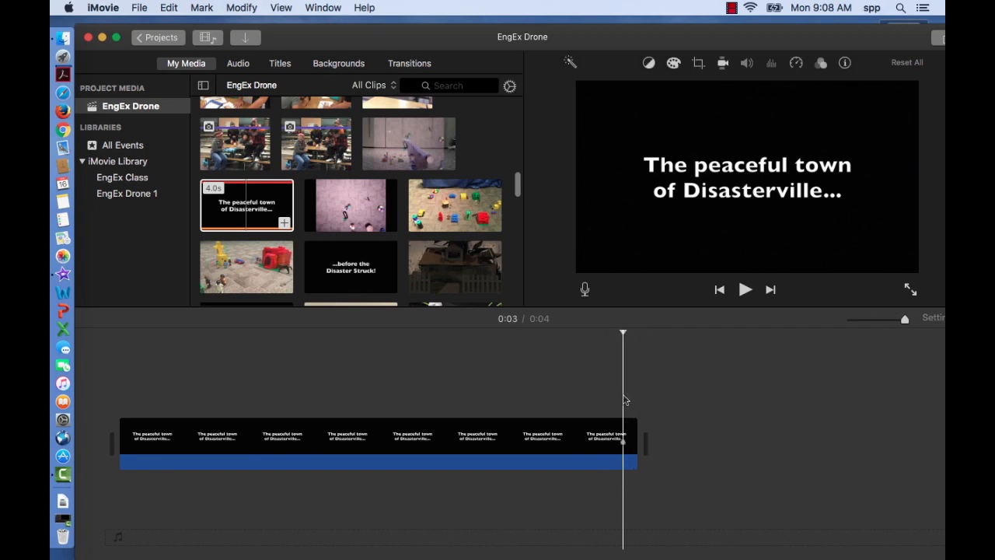
mouse_move(245, 8)
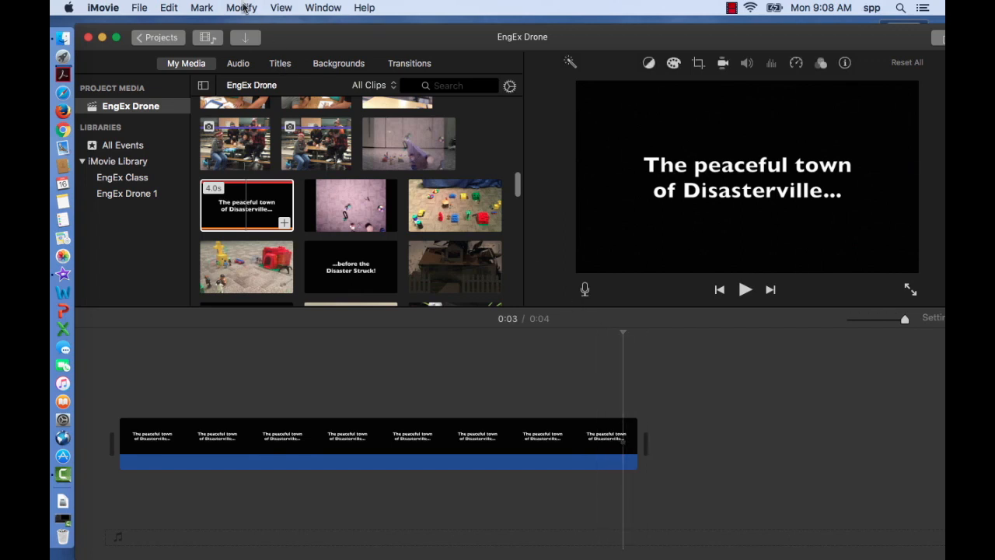
Step: Add a freeze frame to the Disasterville title, bringing the movie to 0:06
click(242, 7)
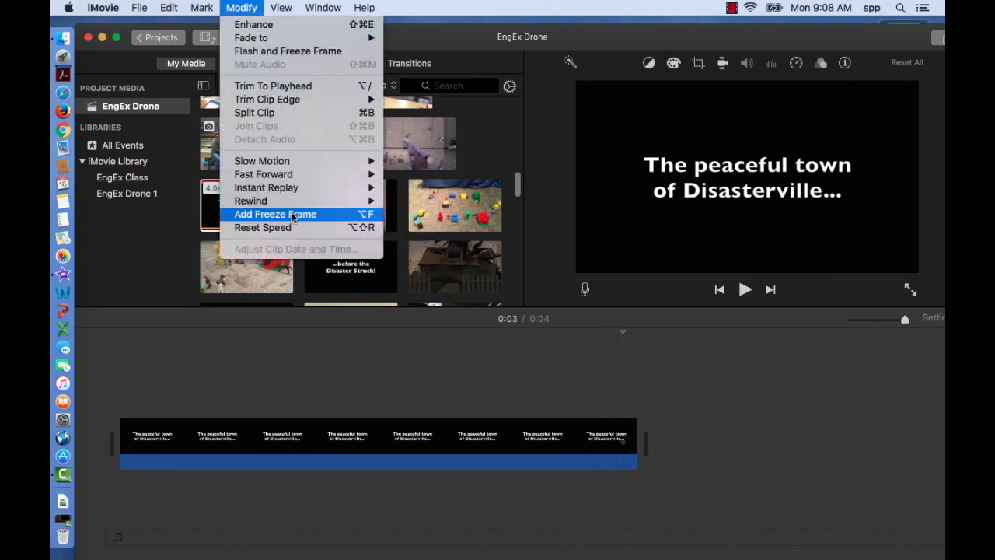
click(275, 214)
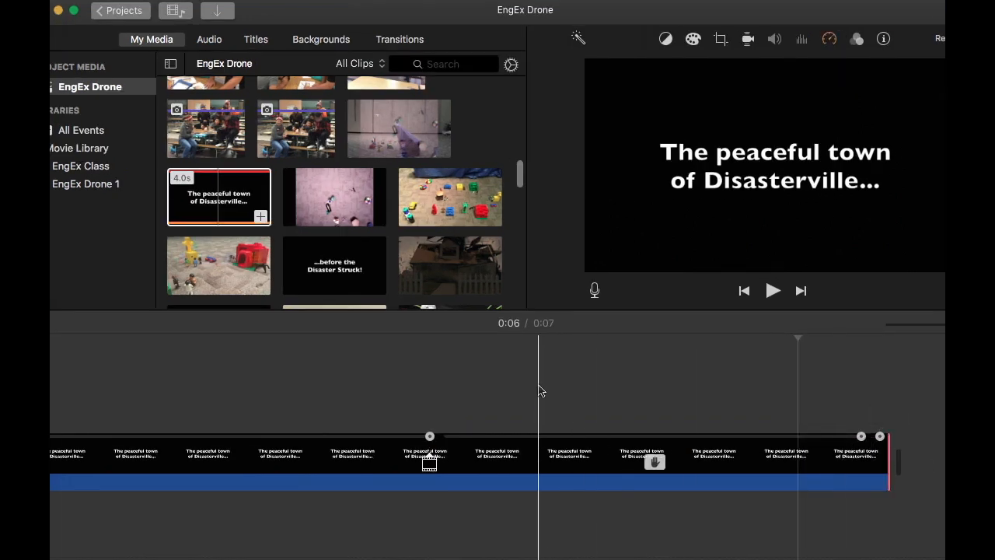
click(299, 457)
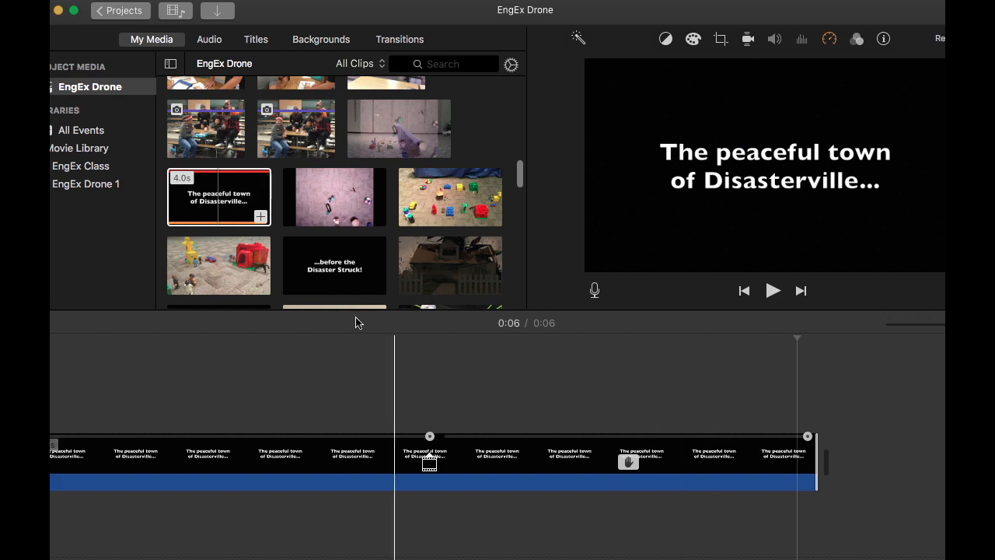
Step: Scroll My Media down and preview the 4.0s Lego gazebo clip
scroll(down, 3)
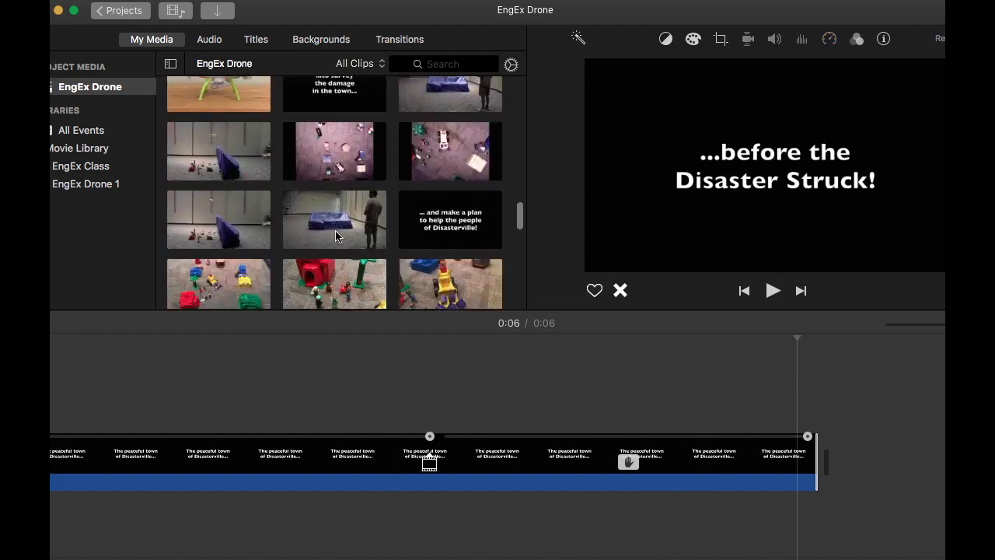
scroll(down, 3)
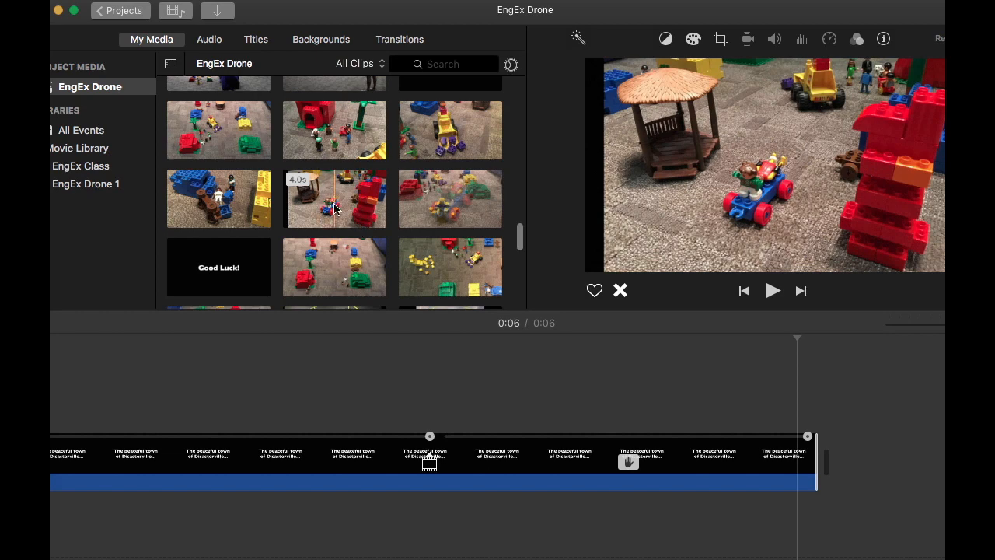
click(335, 198)
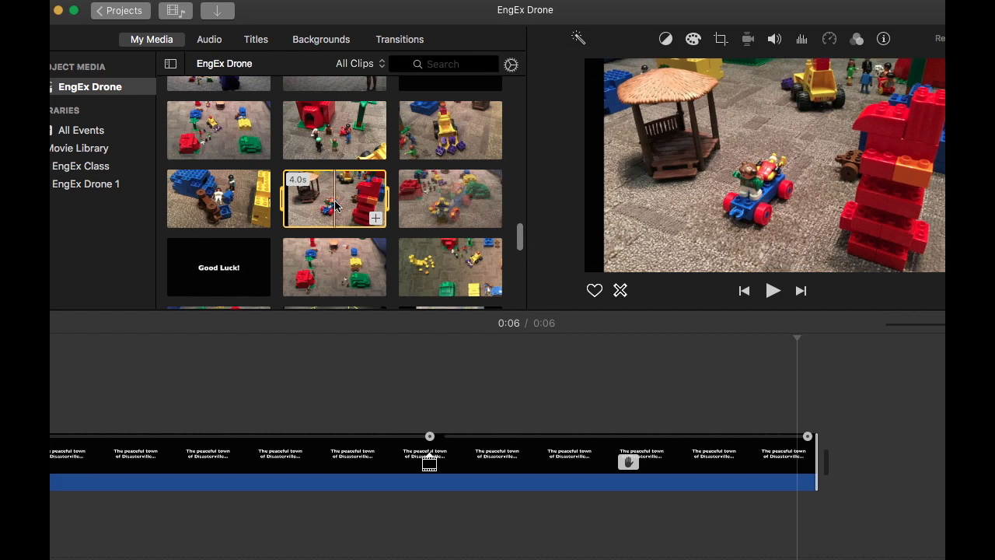
mouse_move(345, 208)
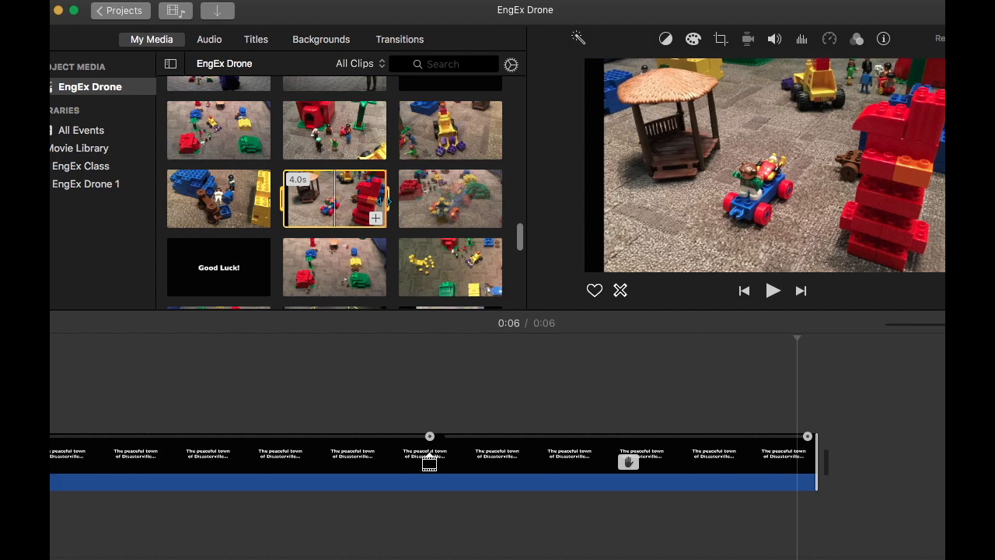
drag(381, 198, 357, 199)
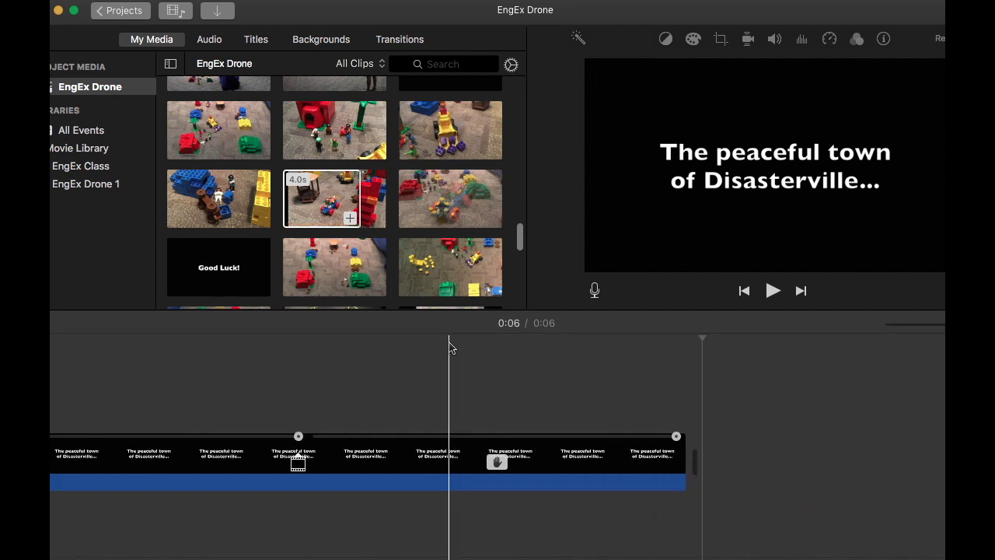
mouse_move(397, 347)
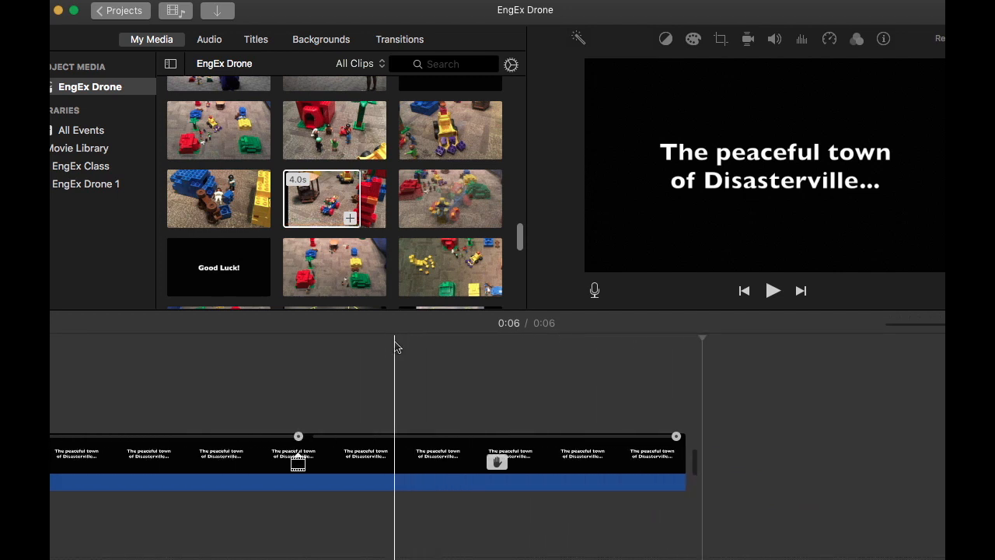
Step: Undo the misplaced gazebo clip, re-add it after the title, and lengthen it to 4.0s
click(394, 350)
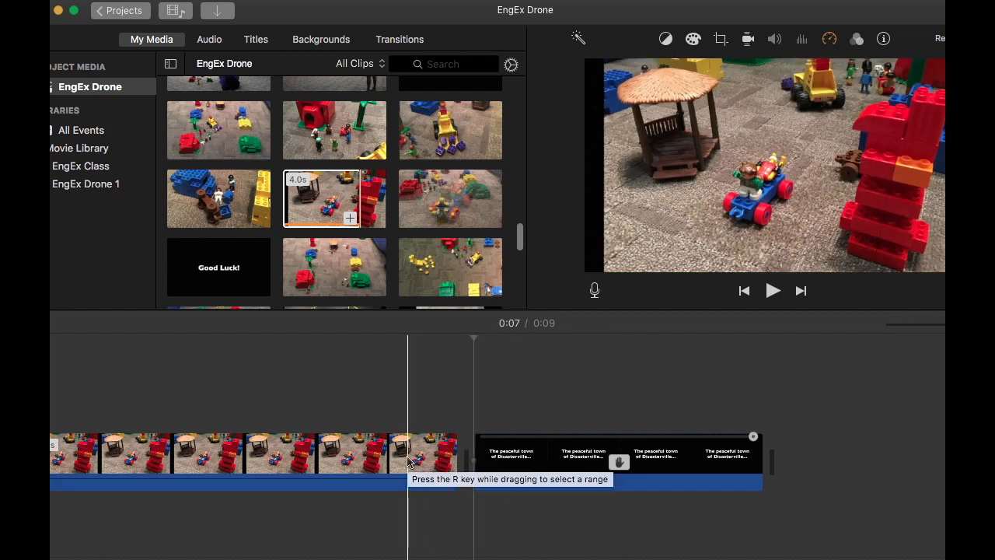
click(234, 455)
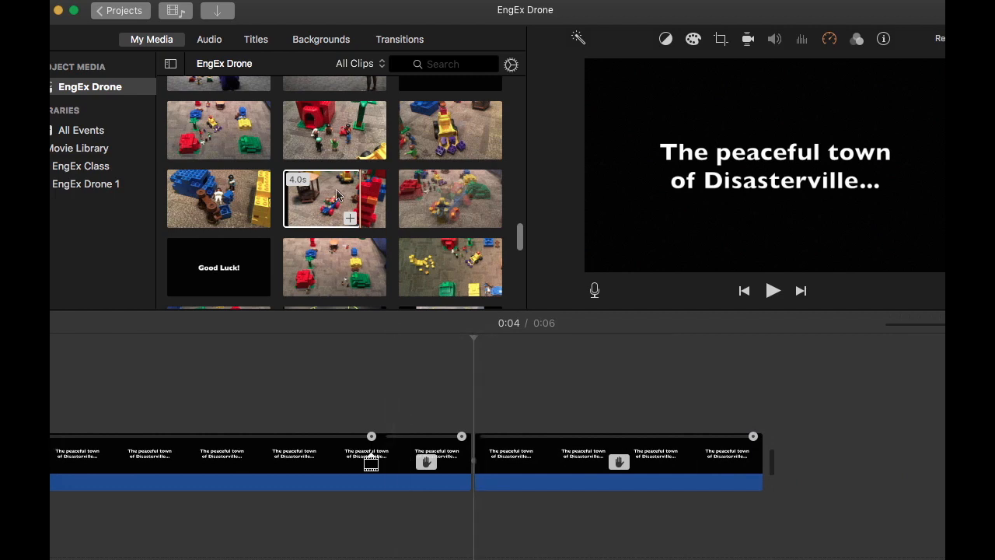
click(334, 198)
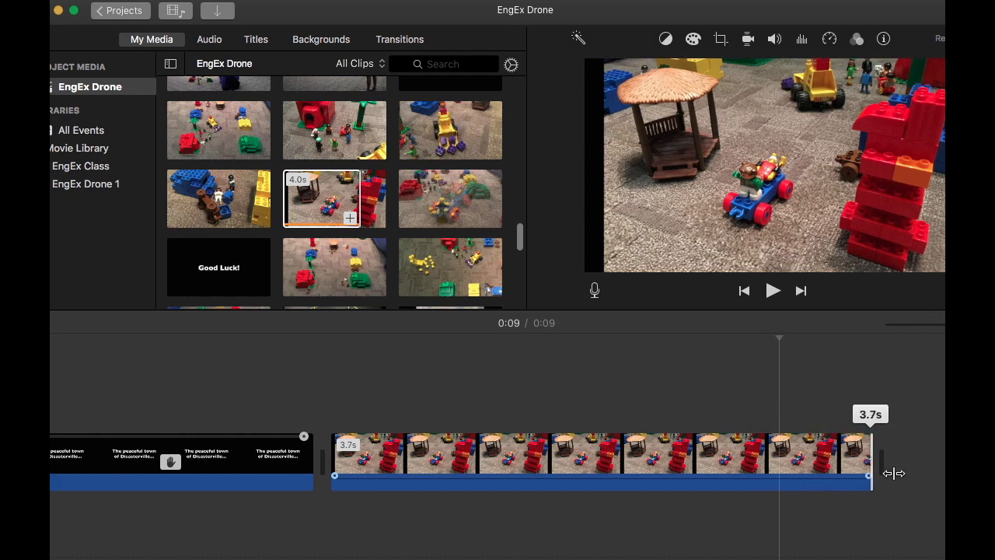
drag(869, 474, 910, 474)
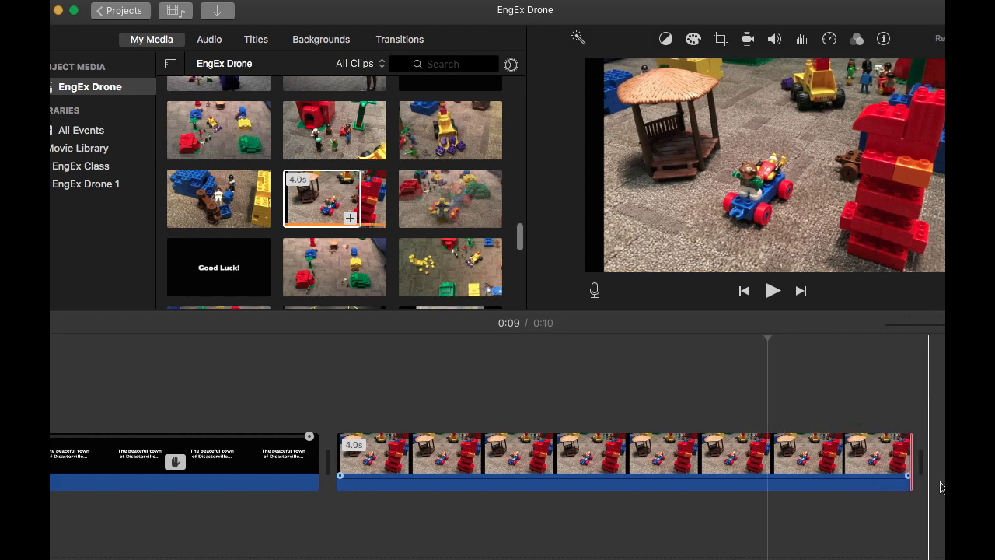